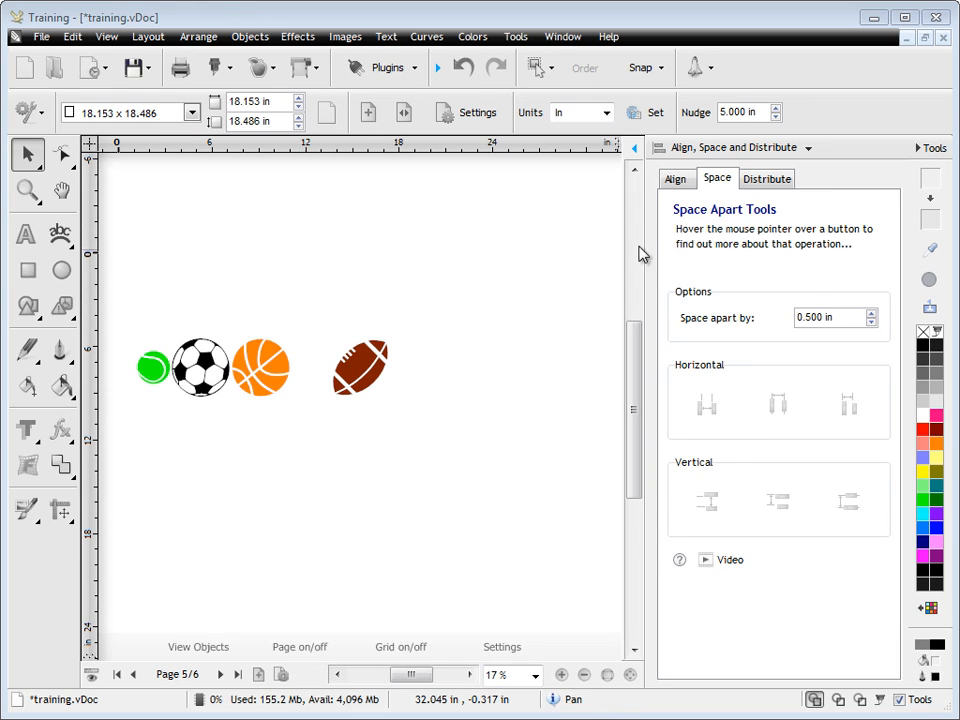
pyautogui.moveTo(722, 190)
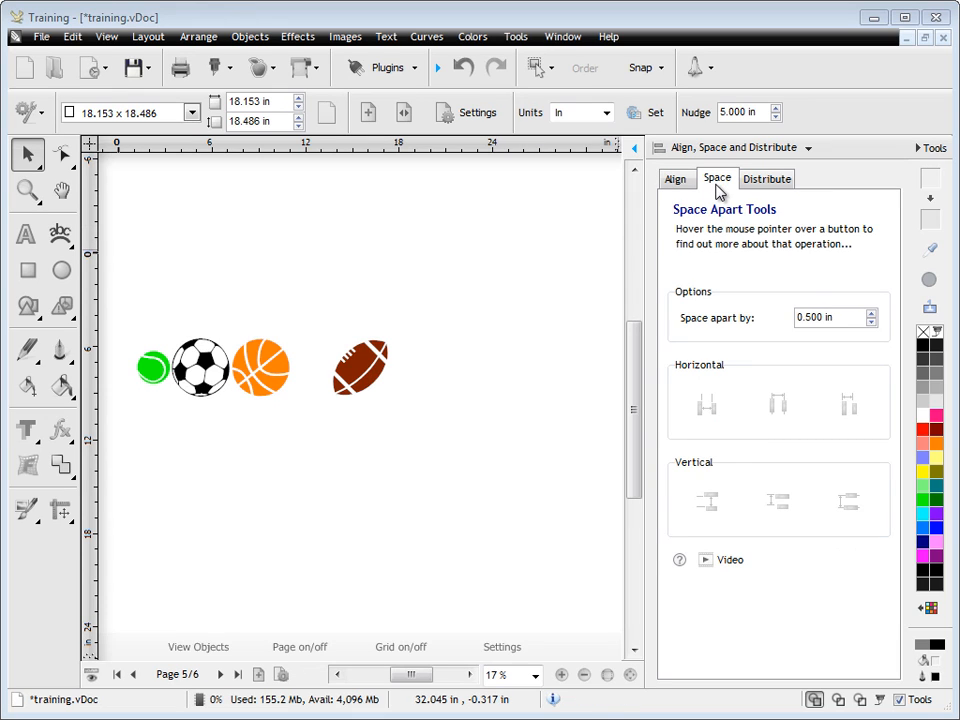
pyautogui.moveTo(756, 190)
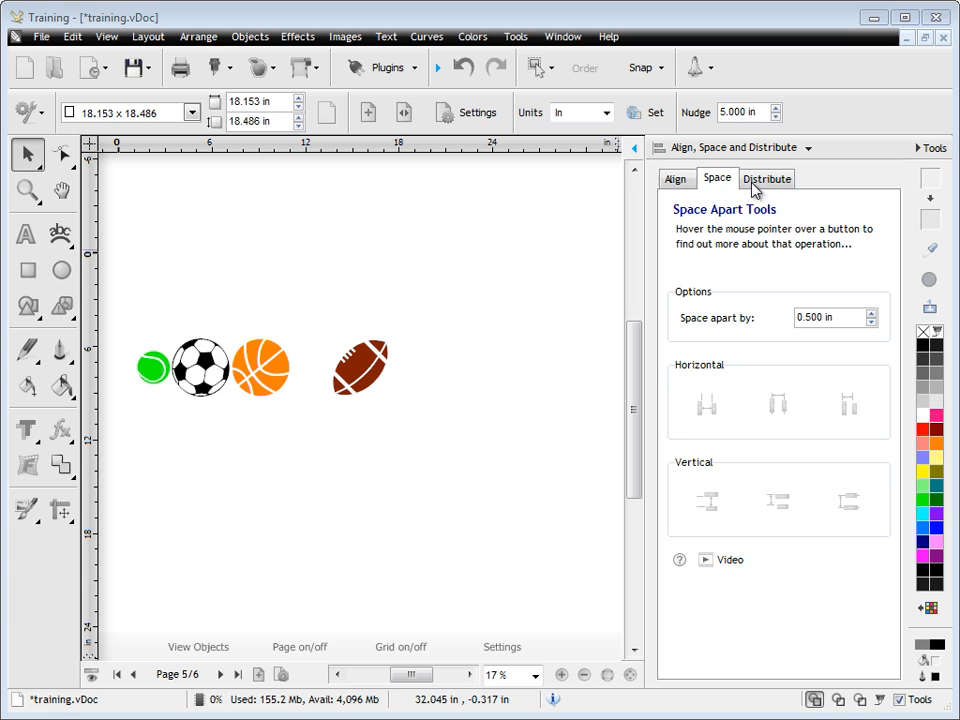
pyautogui.moveTo(730, 232)
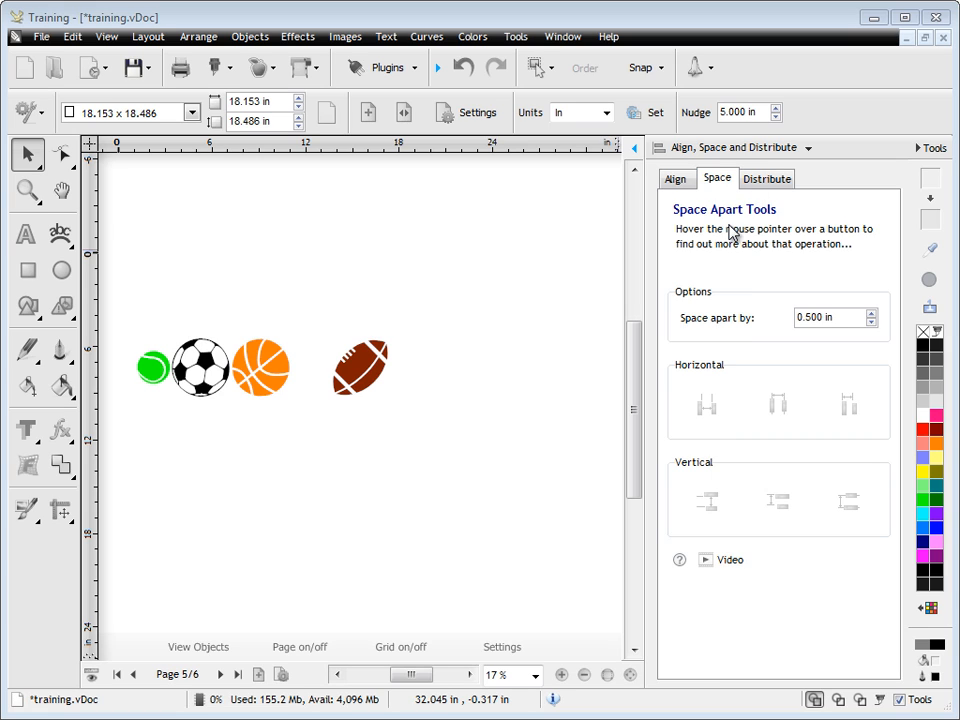
pyautogui.moveTo(480, 316)
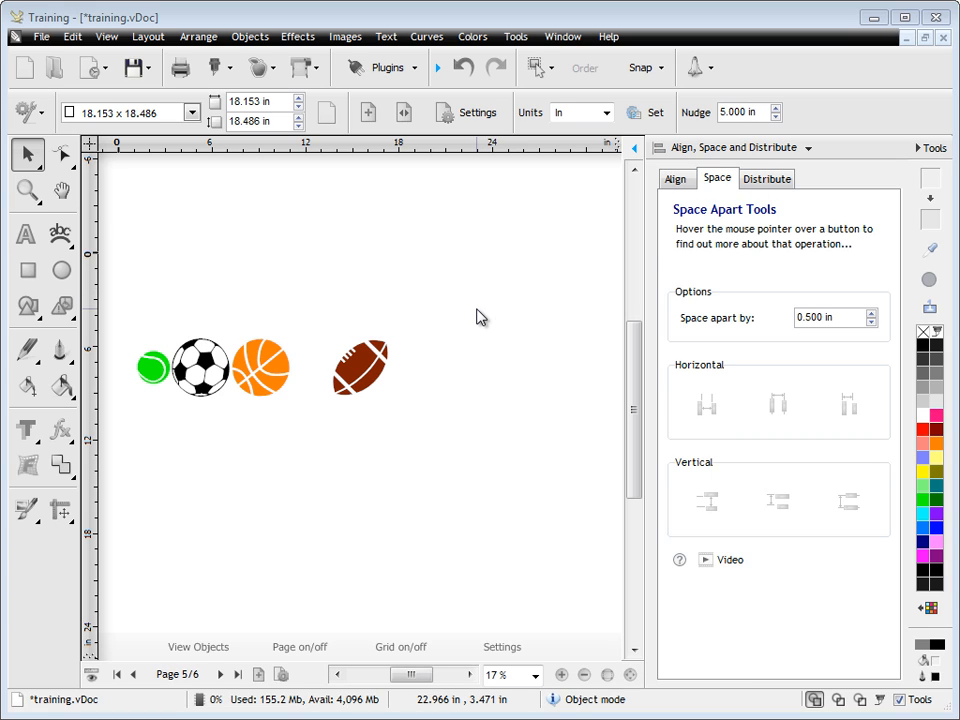
pyautogui.moveTo(280, 344)
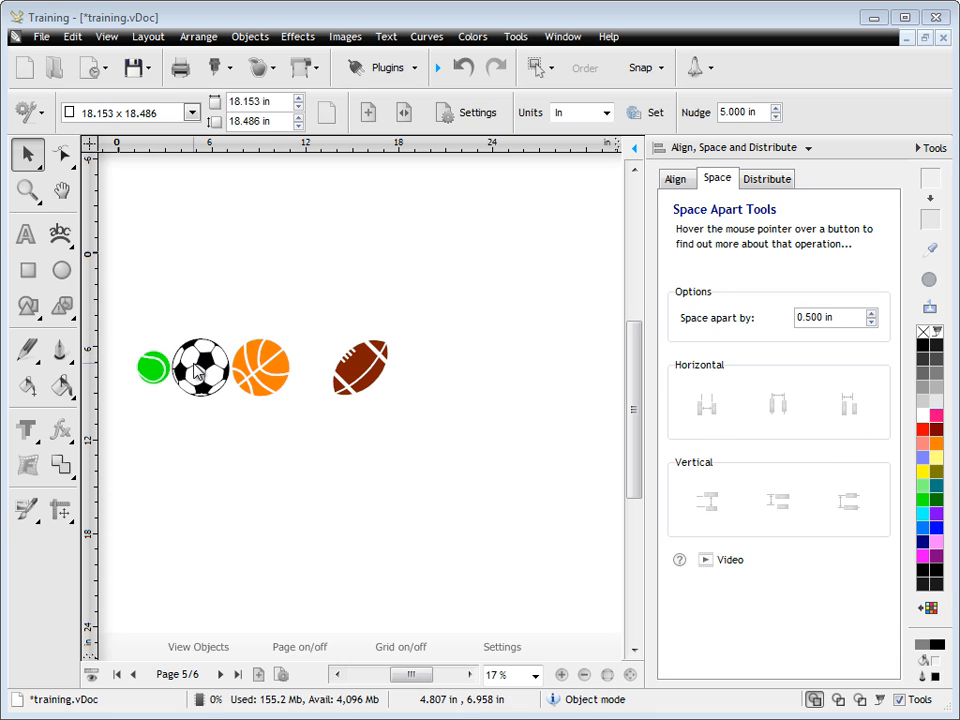
pyautogui.moveTo(468, 402)
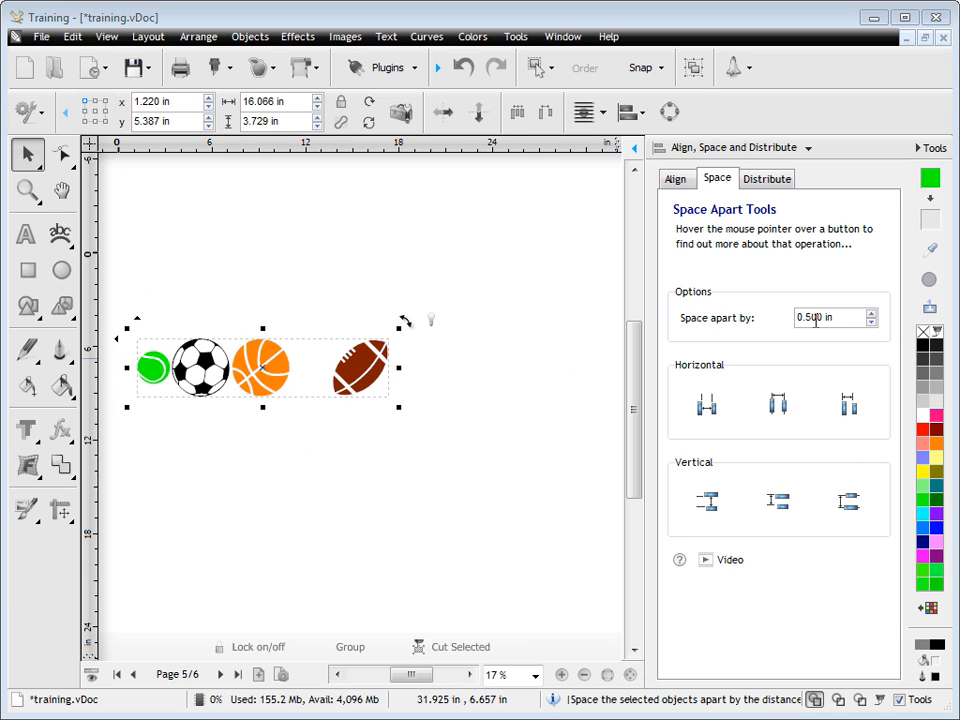
# Space the four selected balls apart horizontally by 0.500 in gaps
pyautogui.click(706, 404)
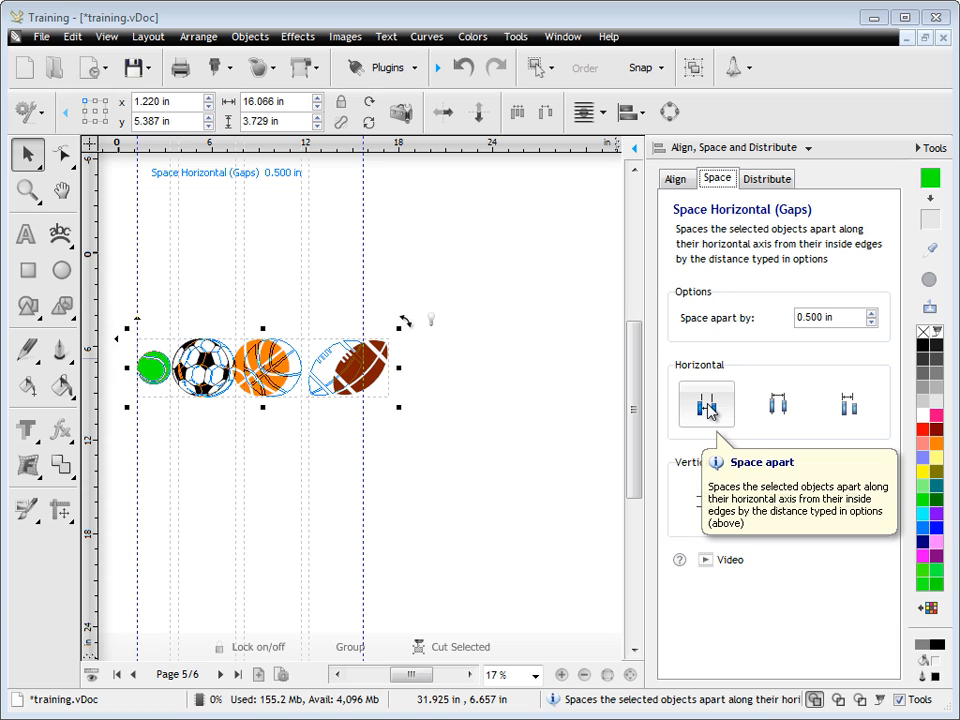
pyautogui.click(706, 404)
pyautogui.write('5.000')
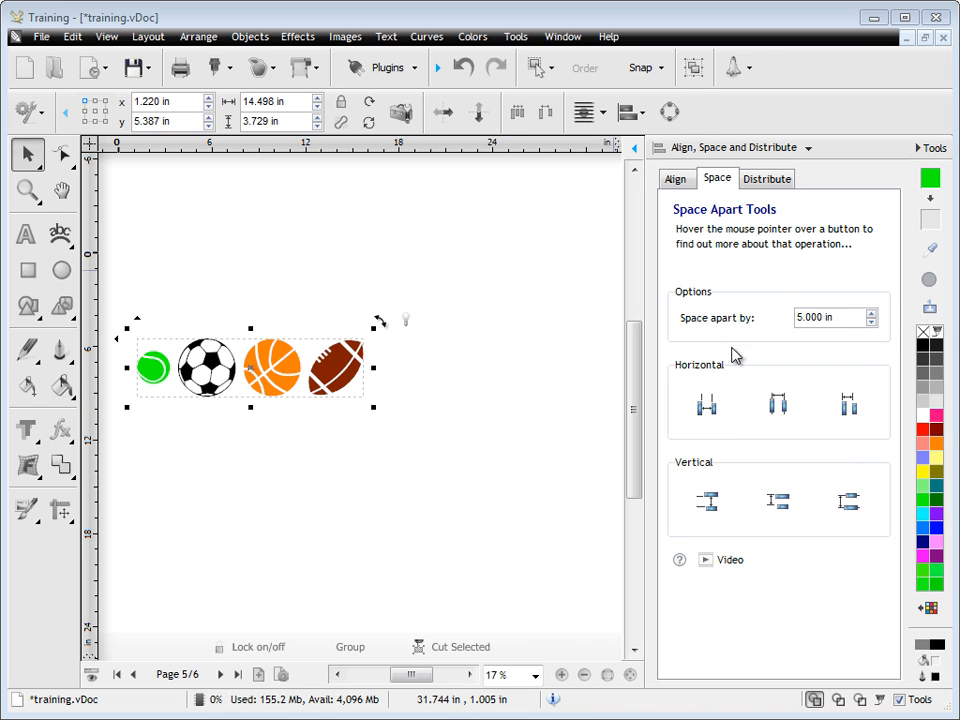
# Respace the four balls horizontally with 5.000 in gaps between them
pyautogui.click(706, 404)
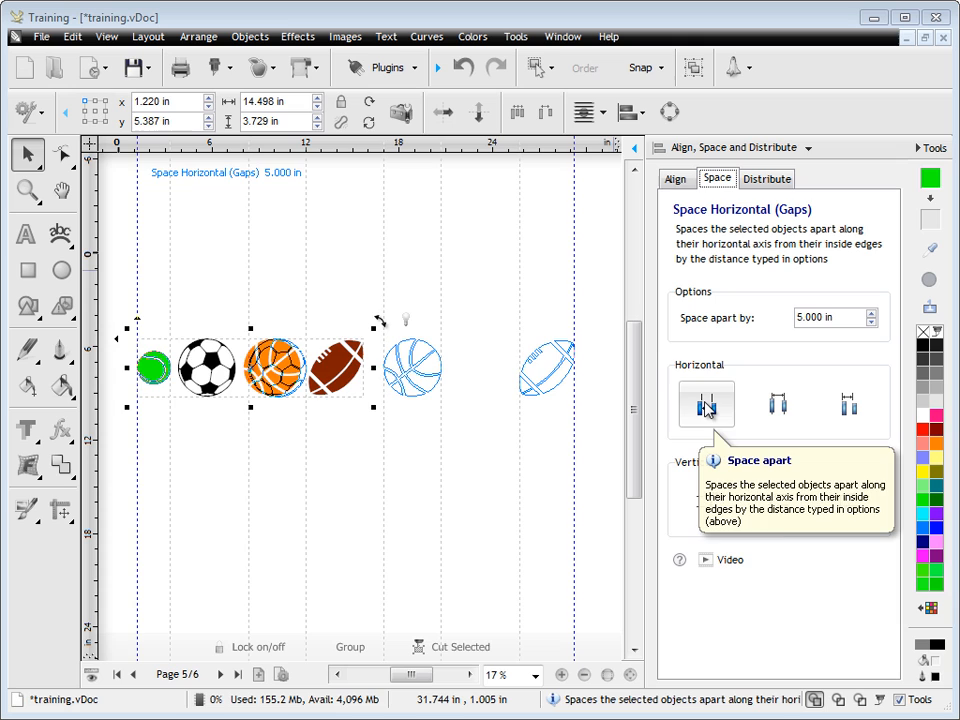
pyautogui.click(706, 404)
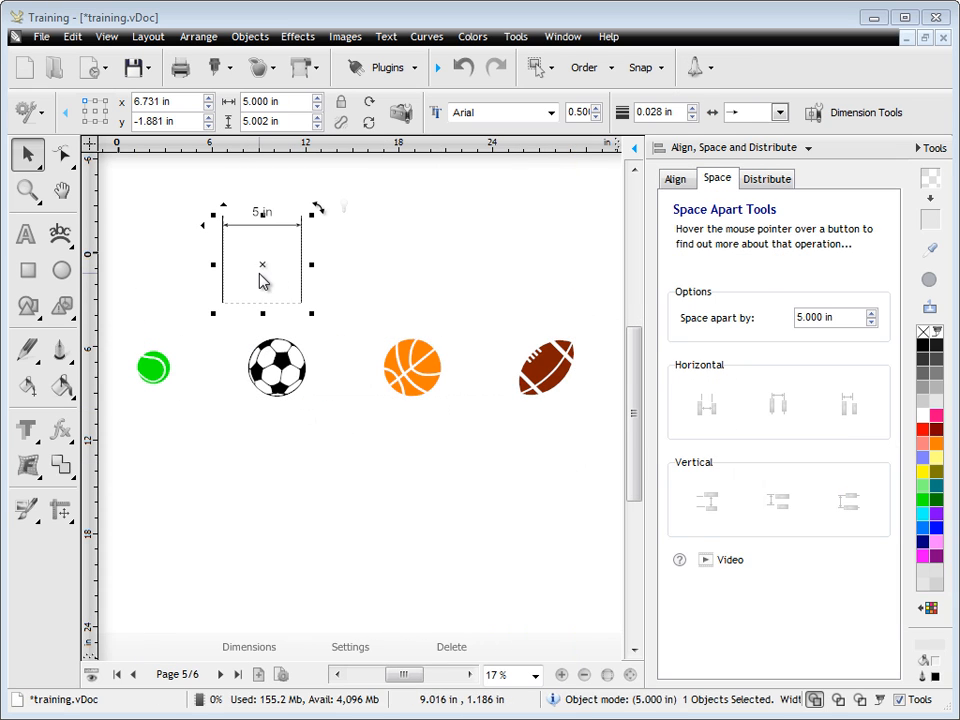
# Move the 5 in dimension line between the tennis and soccer balls, then above the tennis ball
pyautogui.moveTo(262, 264); pyautogui.dragTo(208, 358)
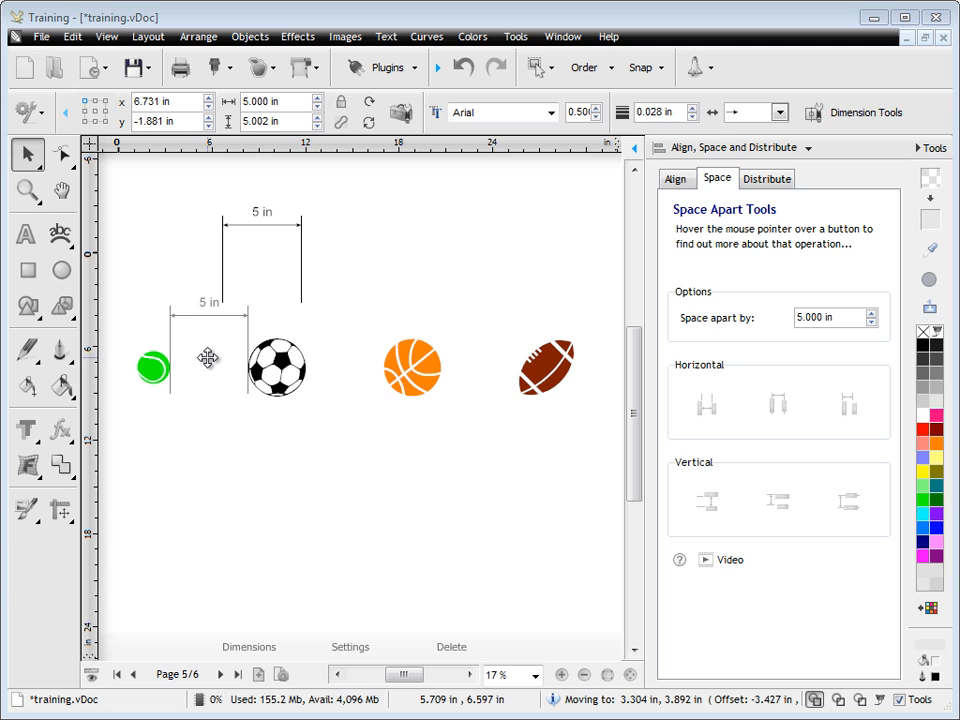
pyautogui.moveTo(208, 356); pyautogui.dragTo(344, 362)
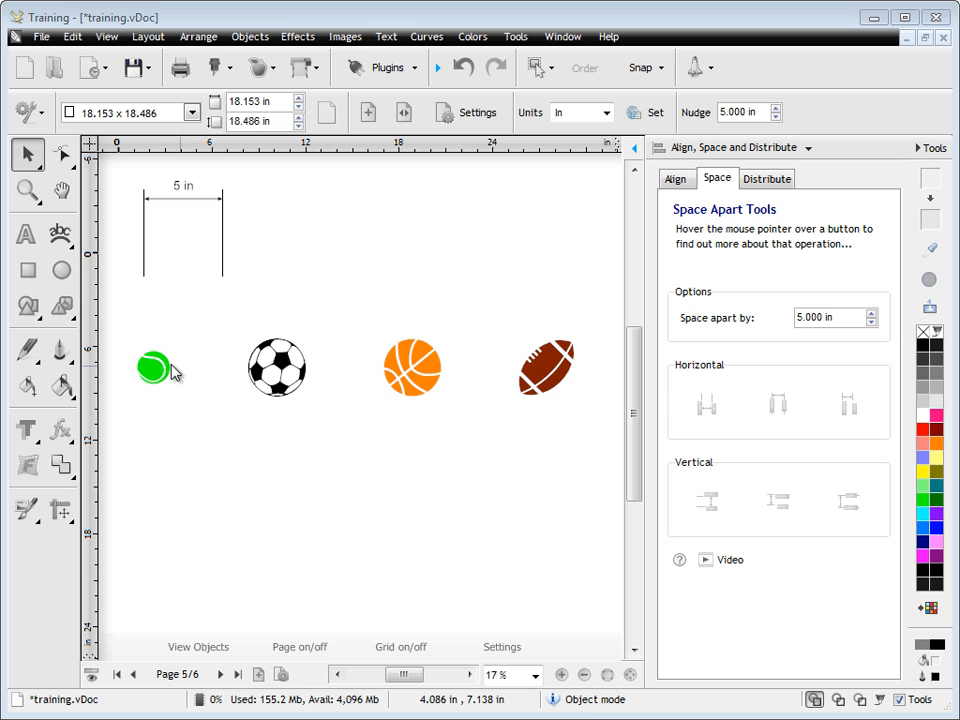
# Move the dimension line top-left and respace the four balls 5 in apart centre to centre horizontally
pyautogui.click(706, 404)
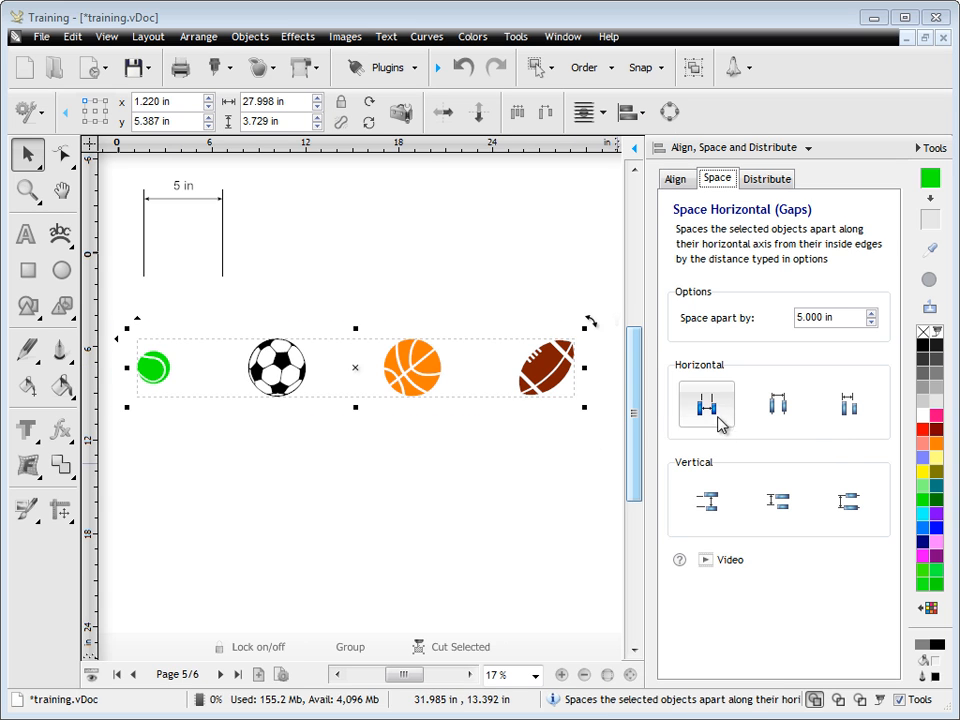
pyautogui.click(776, 404)
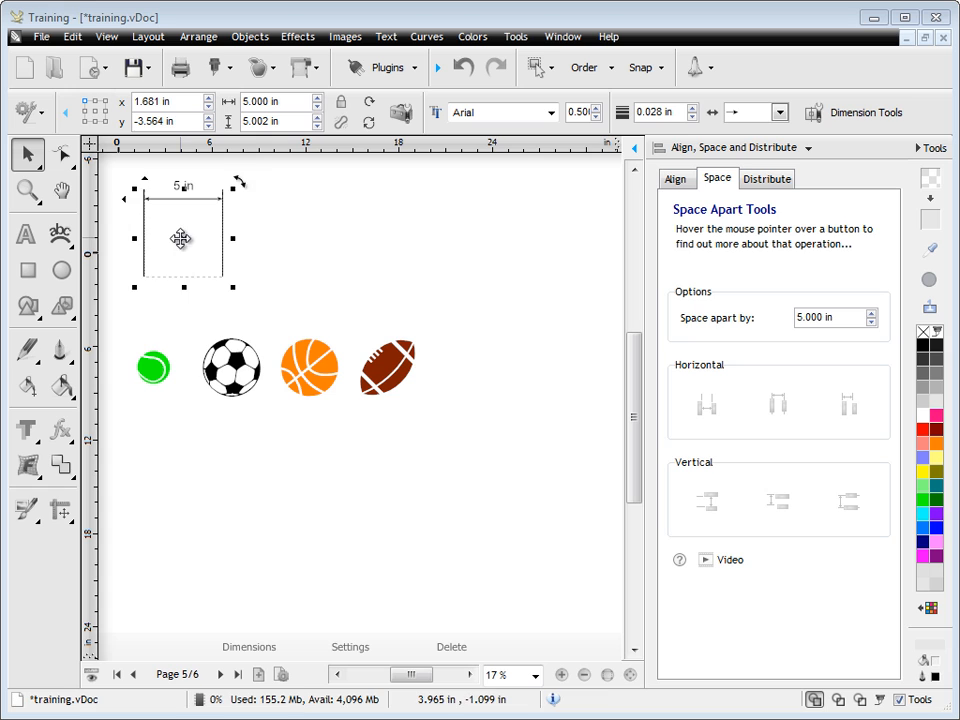
pyautogui.moveTo(180, 238); pyautogui.dragTo(284, 340)
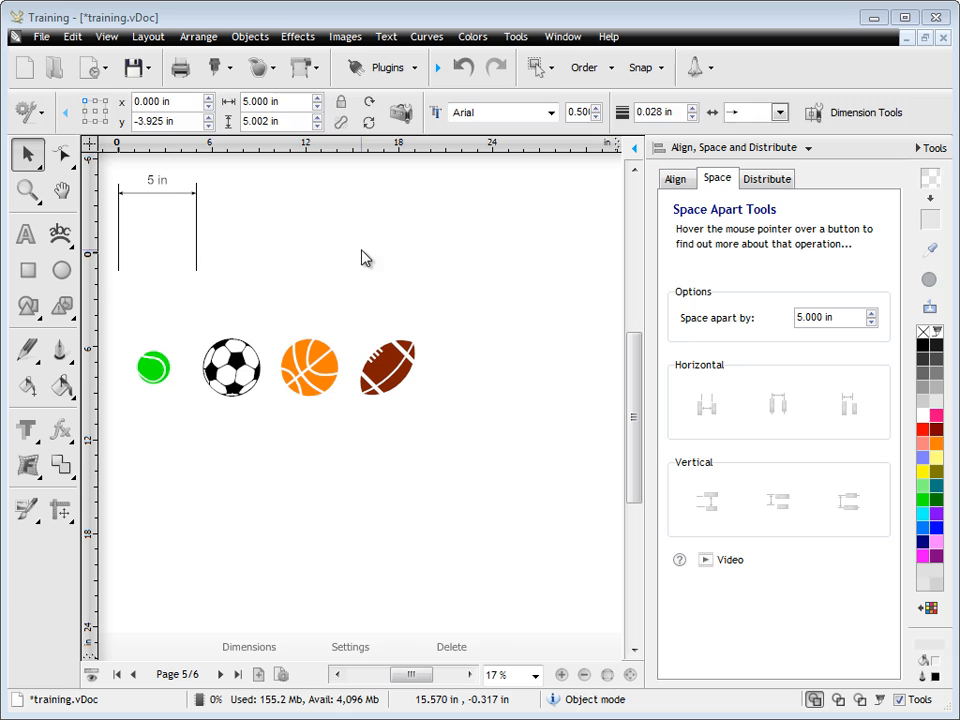
pyautogui.click(778, 404)
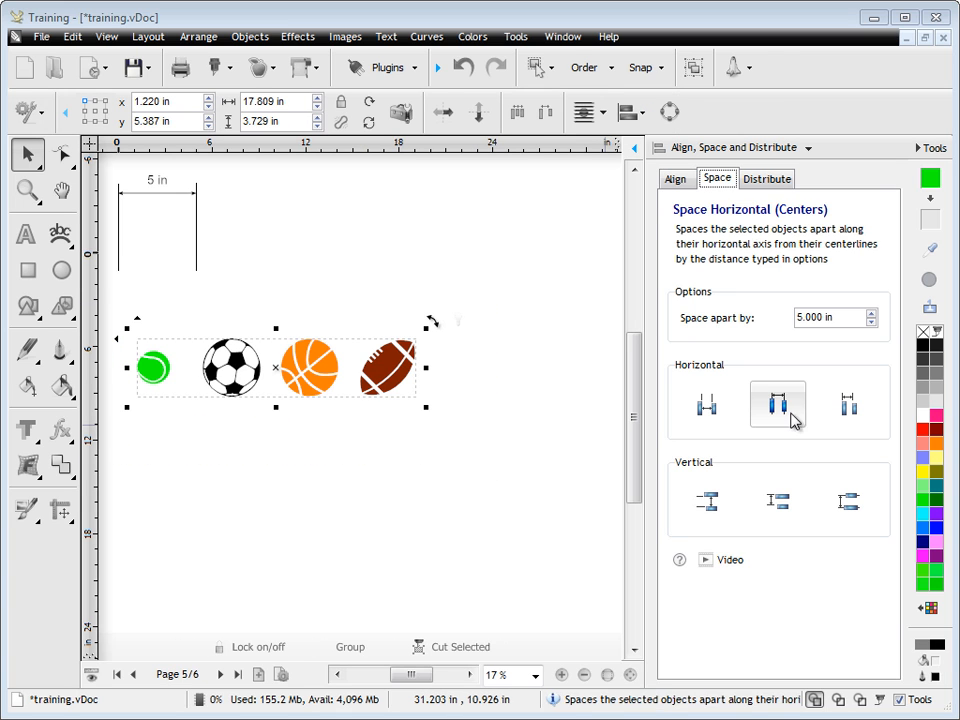
pyautogui.click(776, 404)
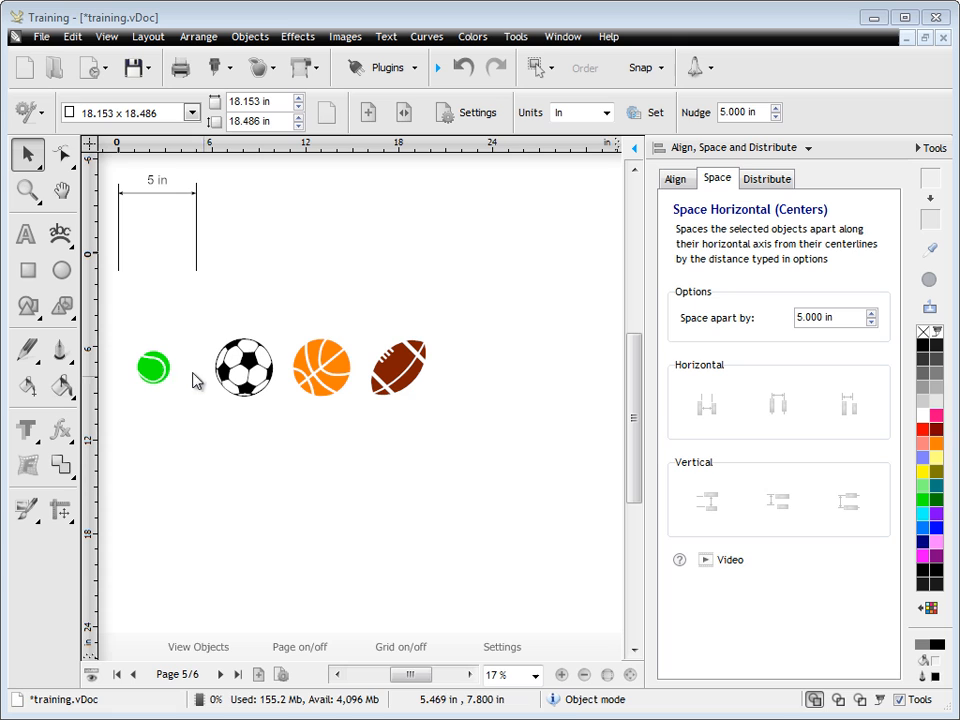
pyautogui.moveTo(208, 212)
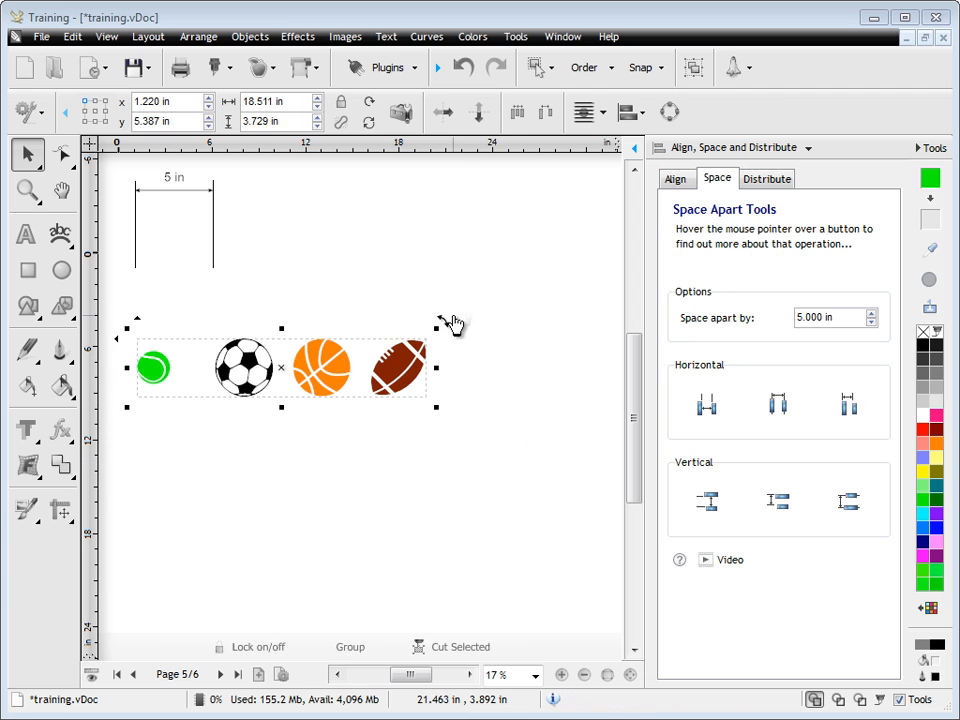
# Space the four balls 5 in apart centre to centre vertically into a column, then deselect them
pyautogui.click(708, 500)
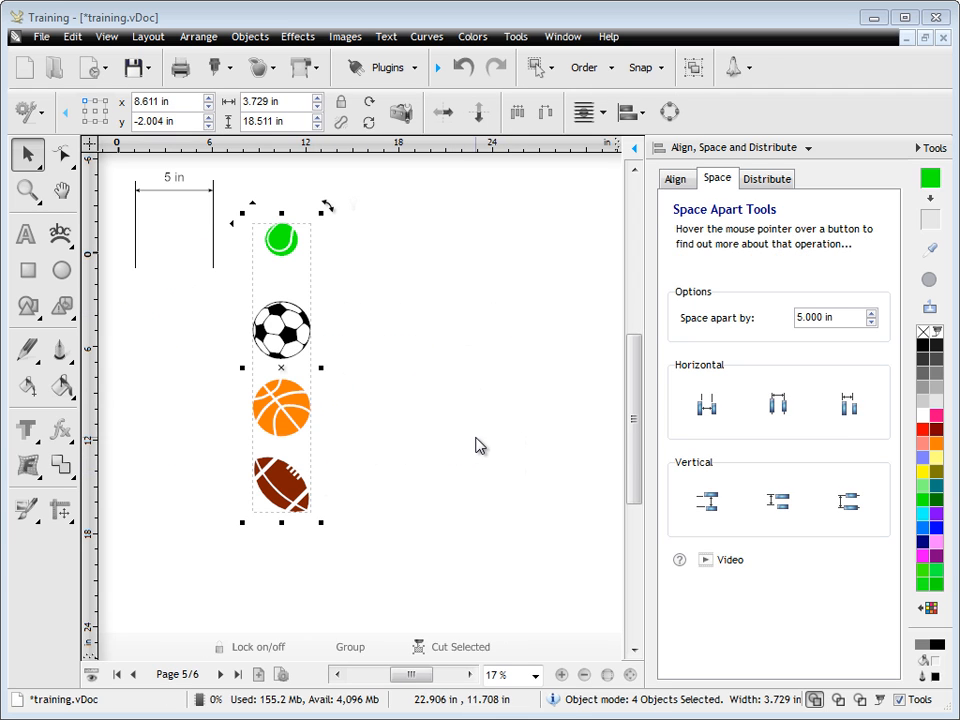
pyautogui.click(708, 500)
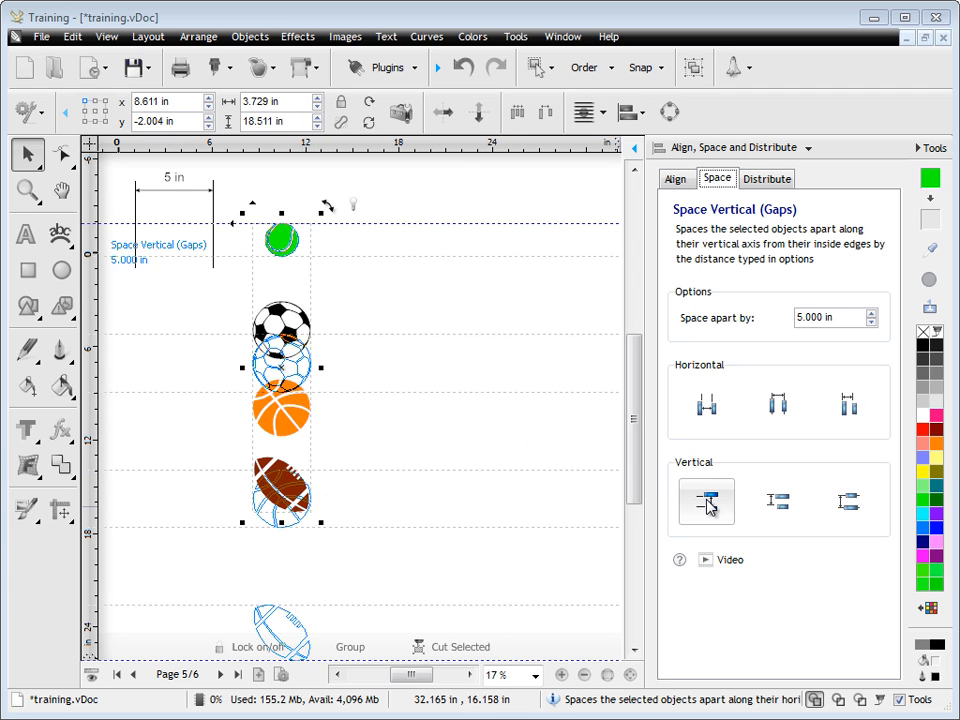
pyautogui.click(776, 502)
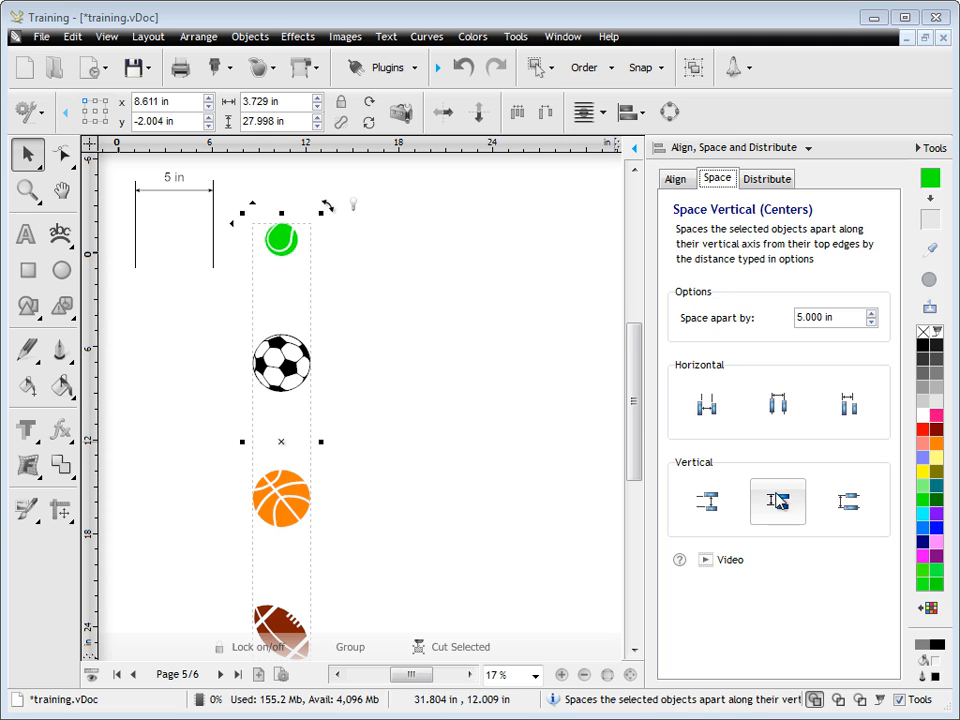
pyautogui.click(776, 500)
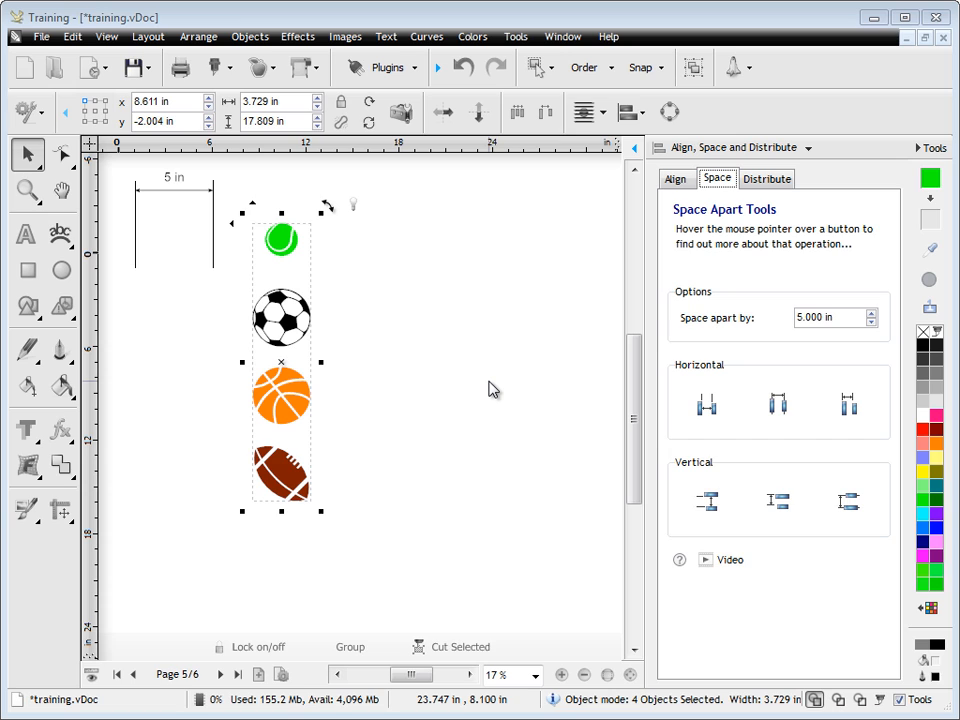
pyautogui.click(490, 390)
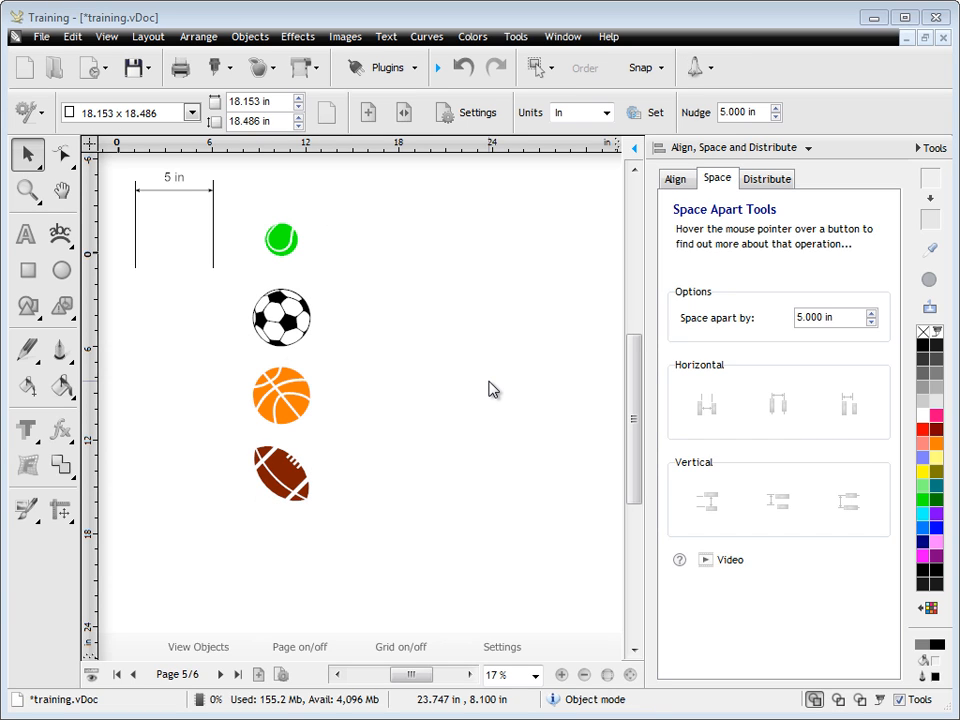